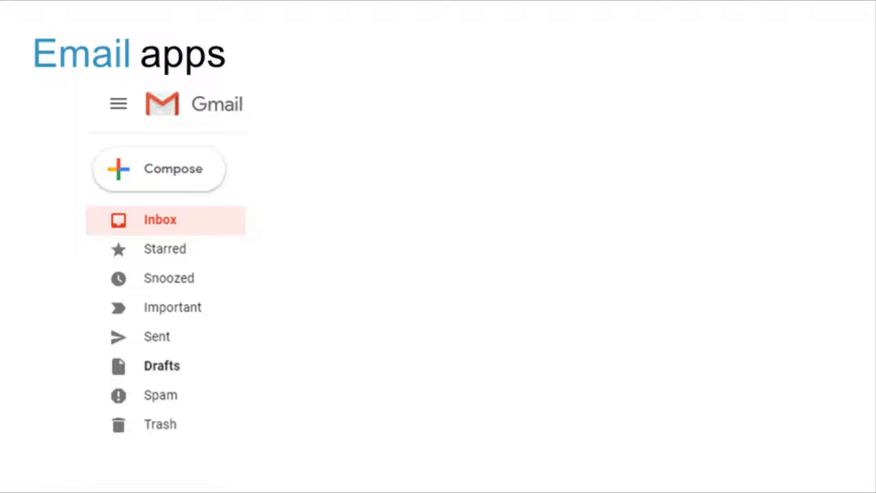
Step: Reveal the Inbox folder note (messages you receive) and continue through the remaining folder notes
left_click(160, 219)
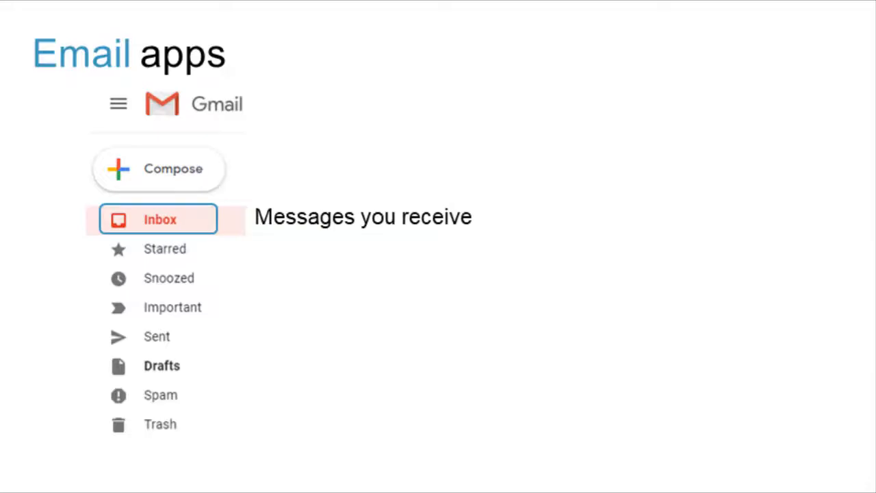
left_click(156, 336)
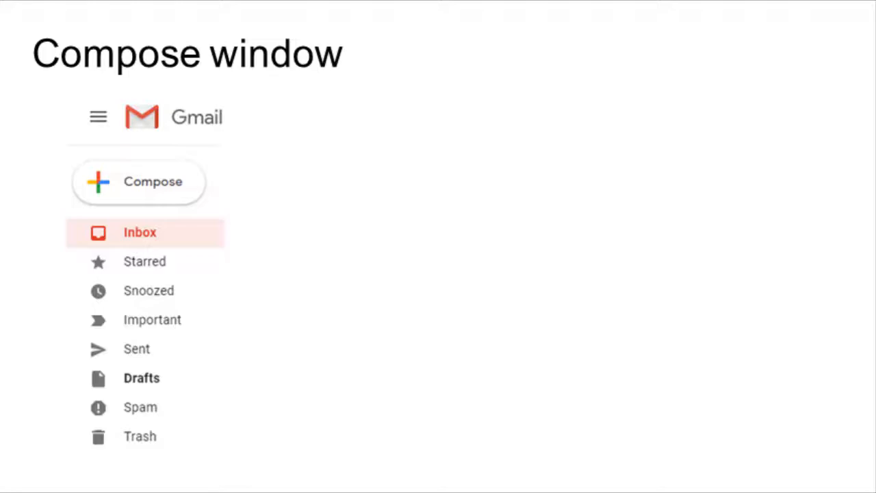
Step: Highlight the Compose button and finish the Compose window explanation before the Writing an email slide
left_click(140, 181)
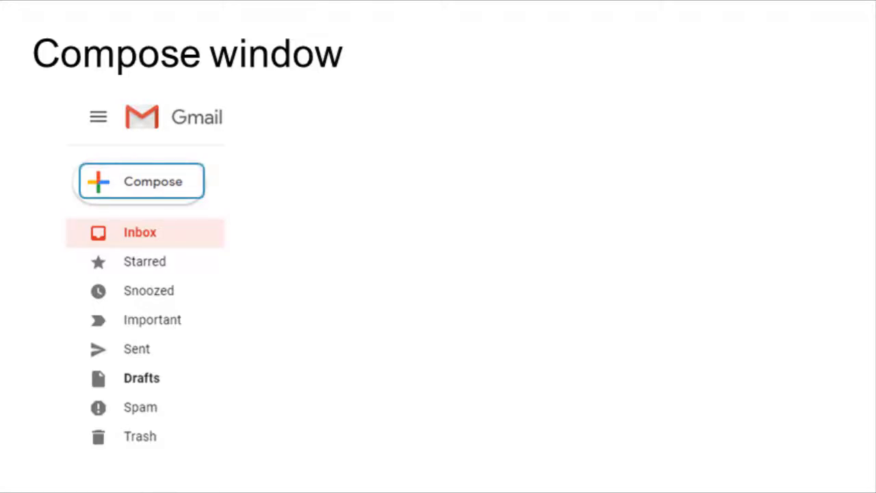
left_click(140, 181)
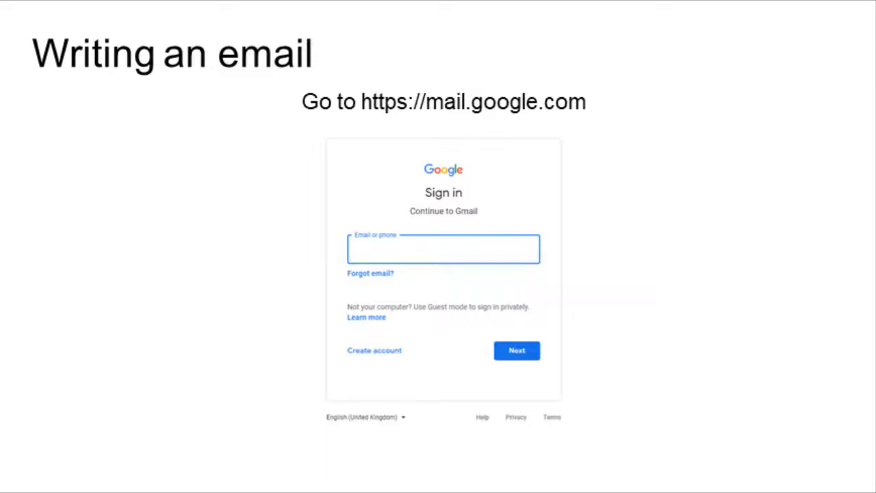
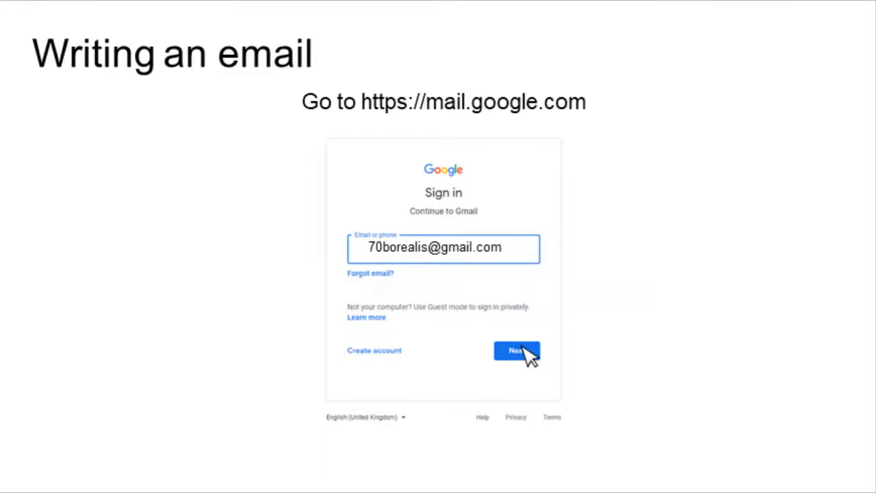
left_click(518, 350)
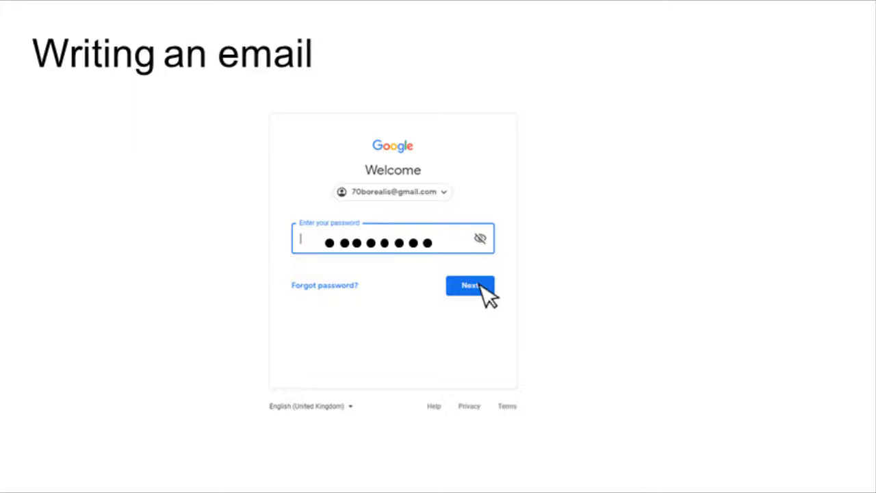
left_click(470, 286)
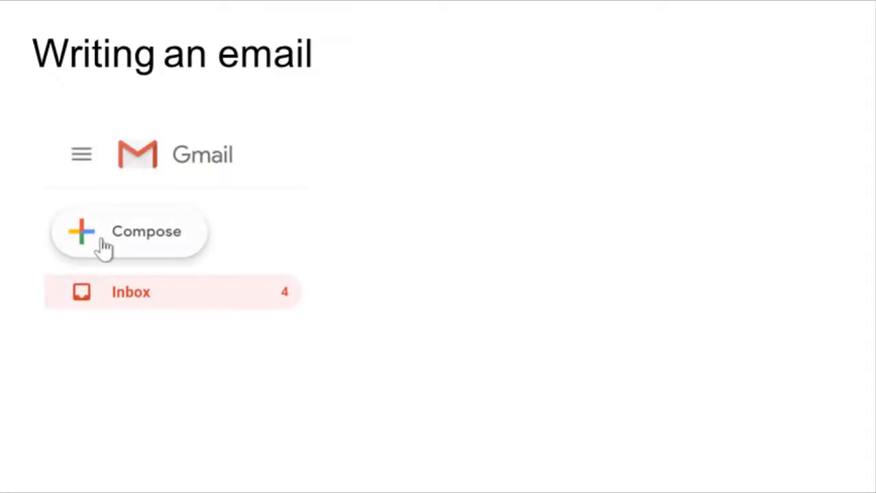
left_click(130, 231)
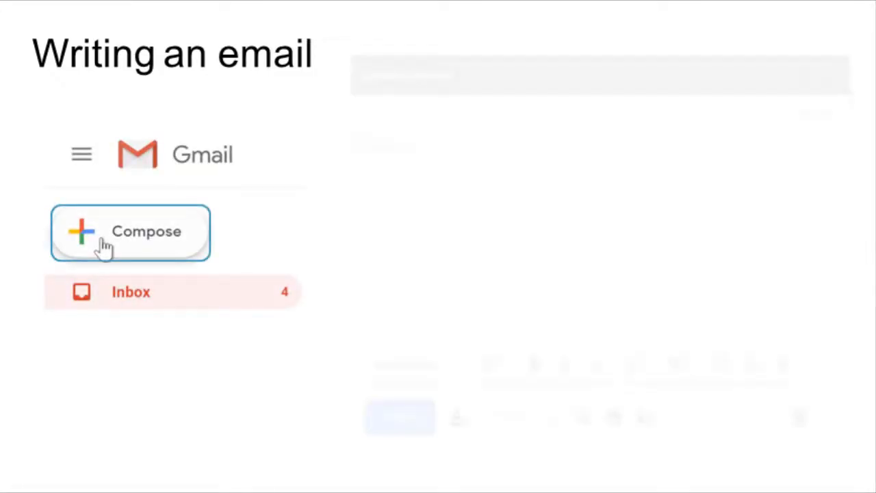
left_click(130, 231)
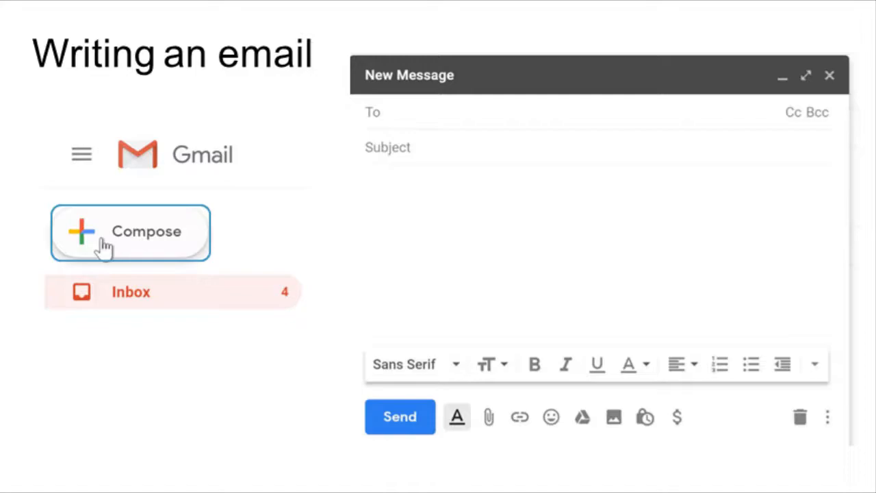
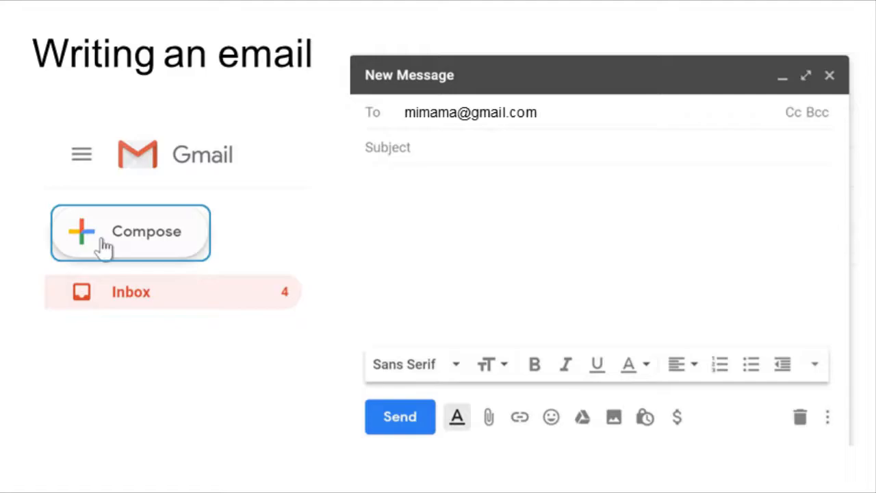
type("Expecting to receive document soon")
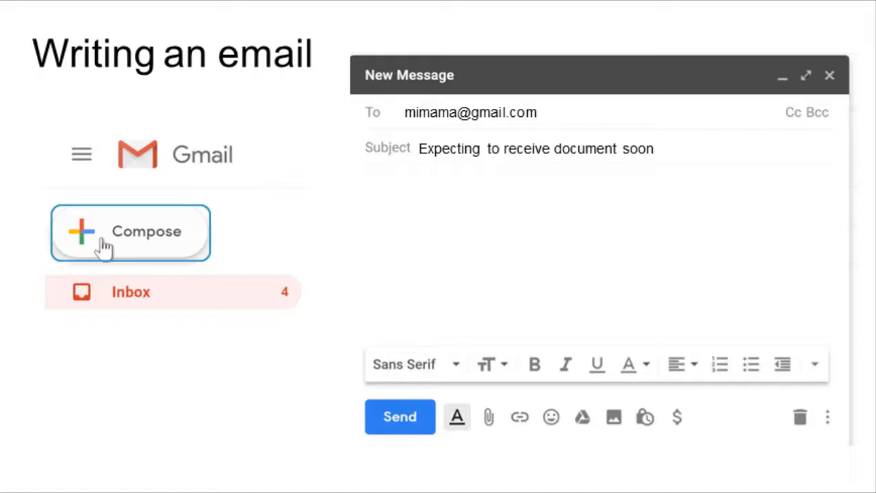
Step: Write the greeting 'Hello Connie;' and the opening paragraph about compiling the information into one document
type("Hello Connie;")
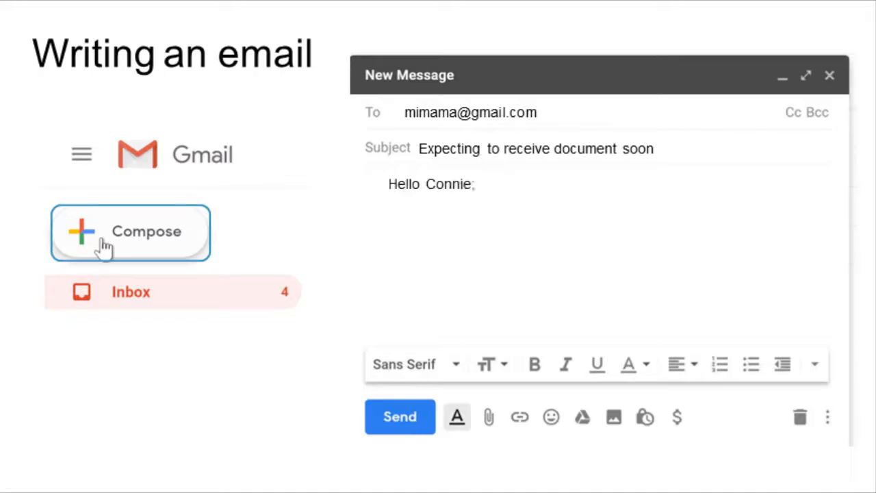
type("I hope you have had a chance to compile all the information to send over in one document.")
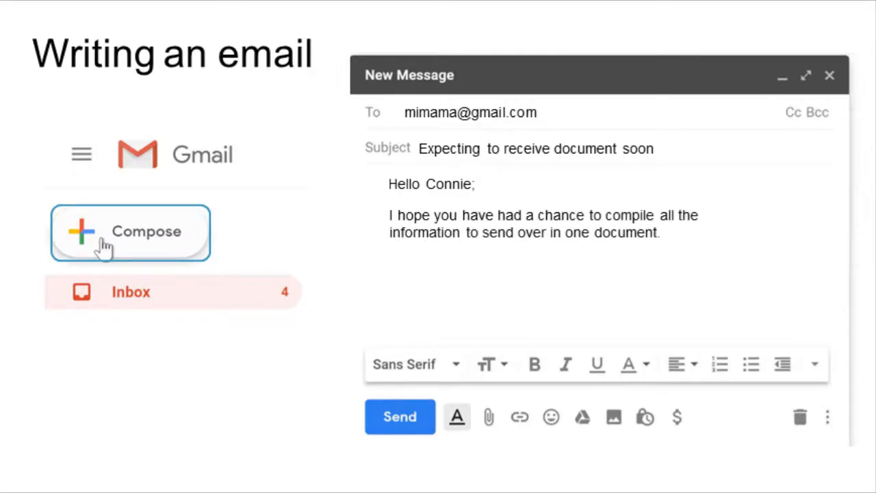